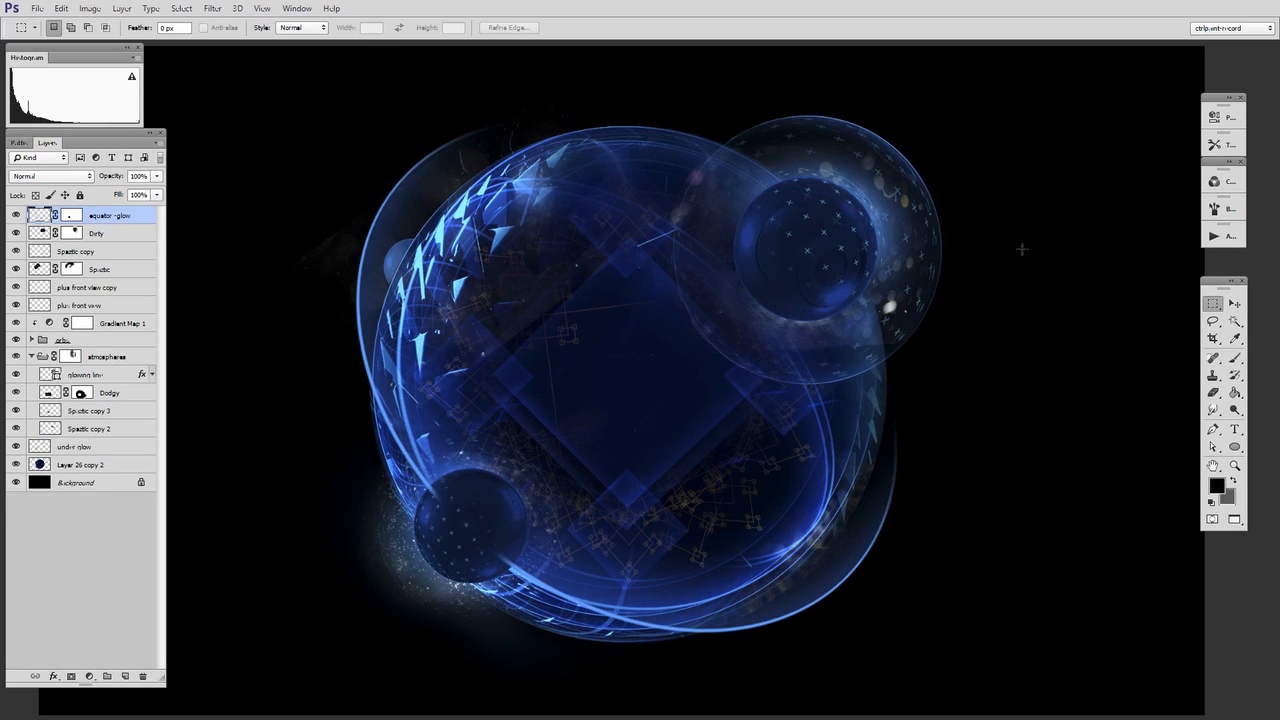
mouse_move(1019, 195)
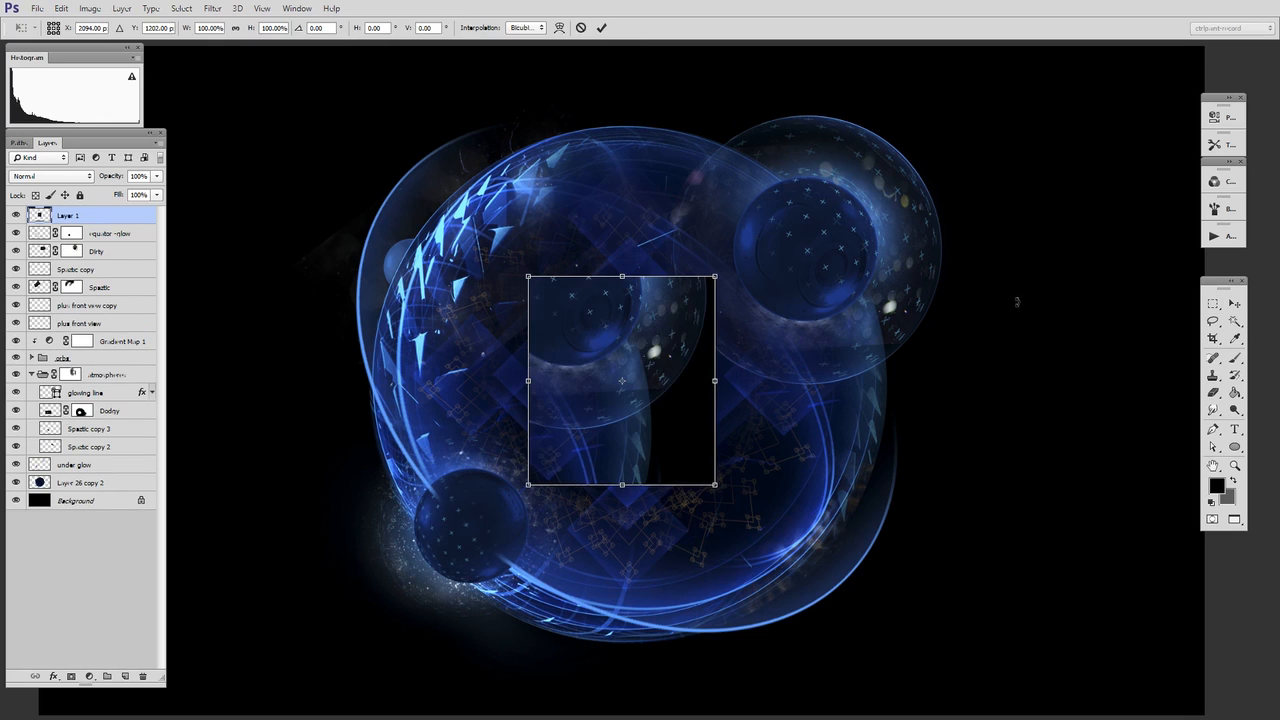
Step: Drag a pasted planet copy from the centre toward the upper right of the canvas
left_click_drag(622, 380, 1005, 290)
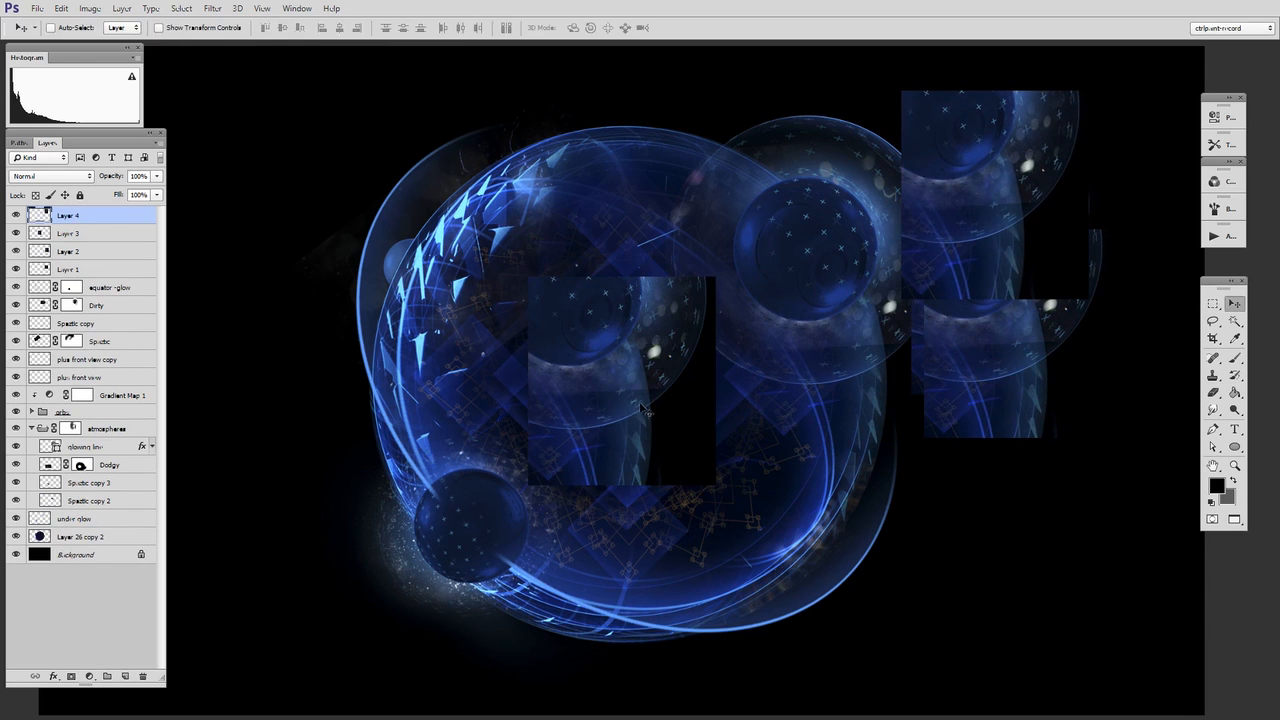
left_click(68, 233)
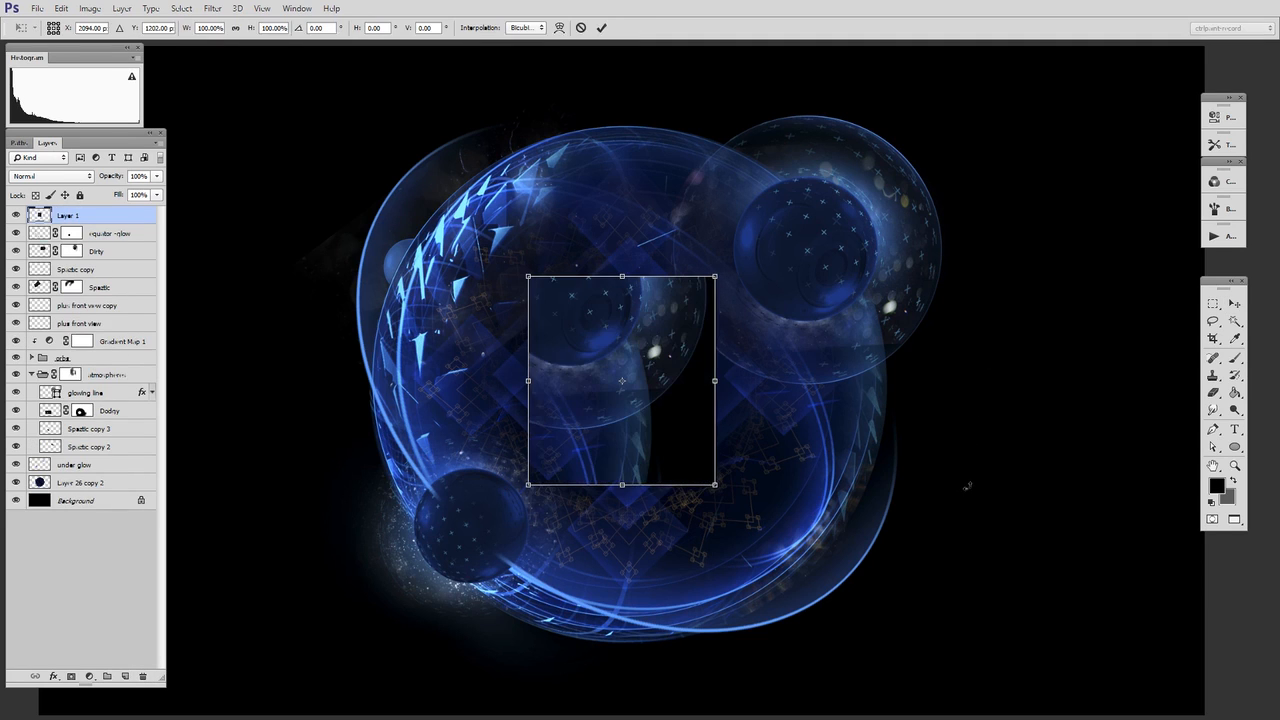
Step: Move the Layer 1 planet chunk right of the planet, then lower beside it
left_click_drag(622, 380, 1022, 293)
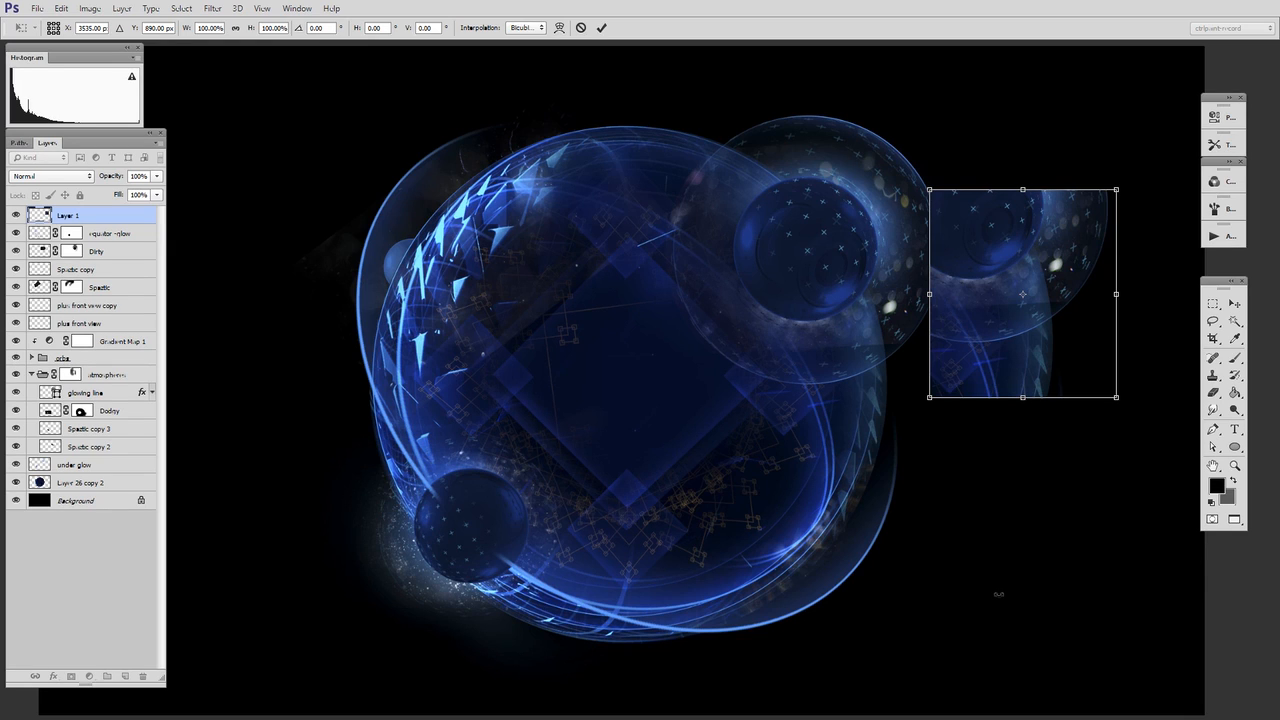
mouse_move(1080, 377)
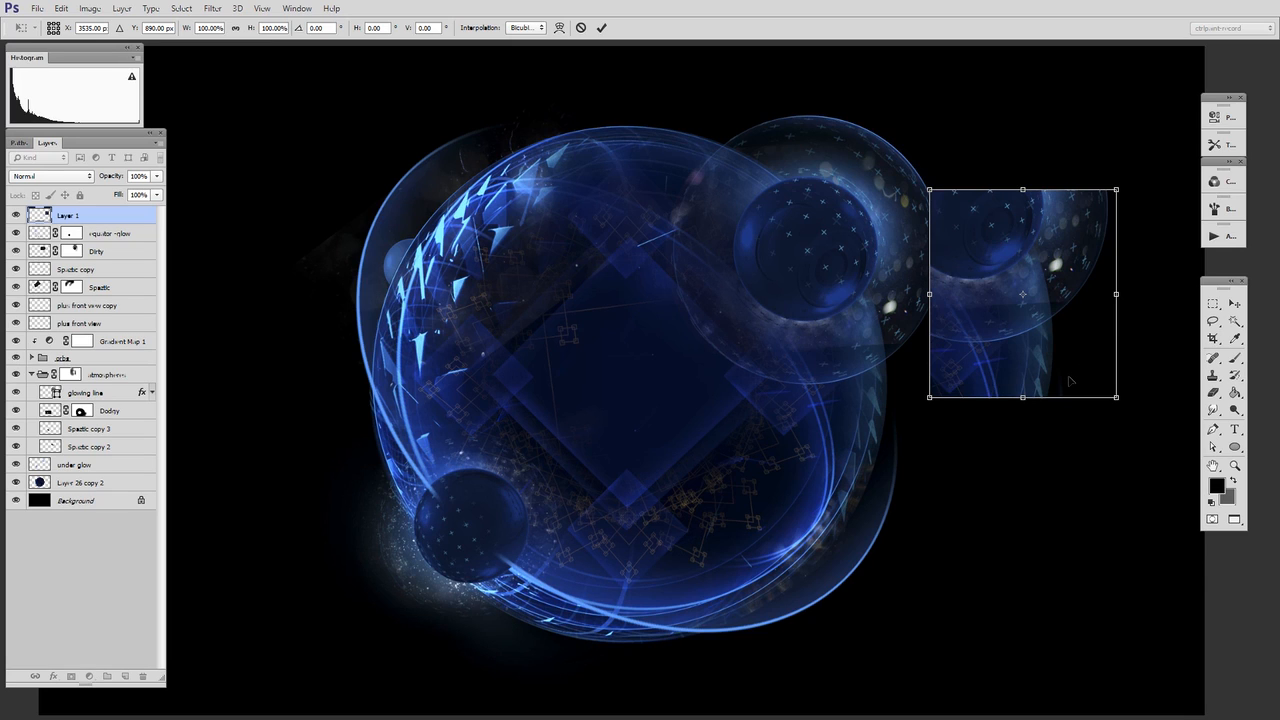
left_click_drag(1022, 293, 1037, 410)
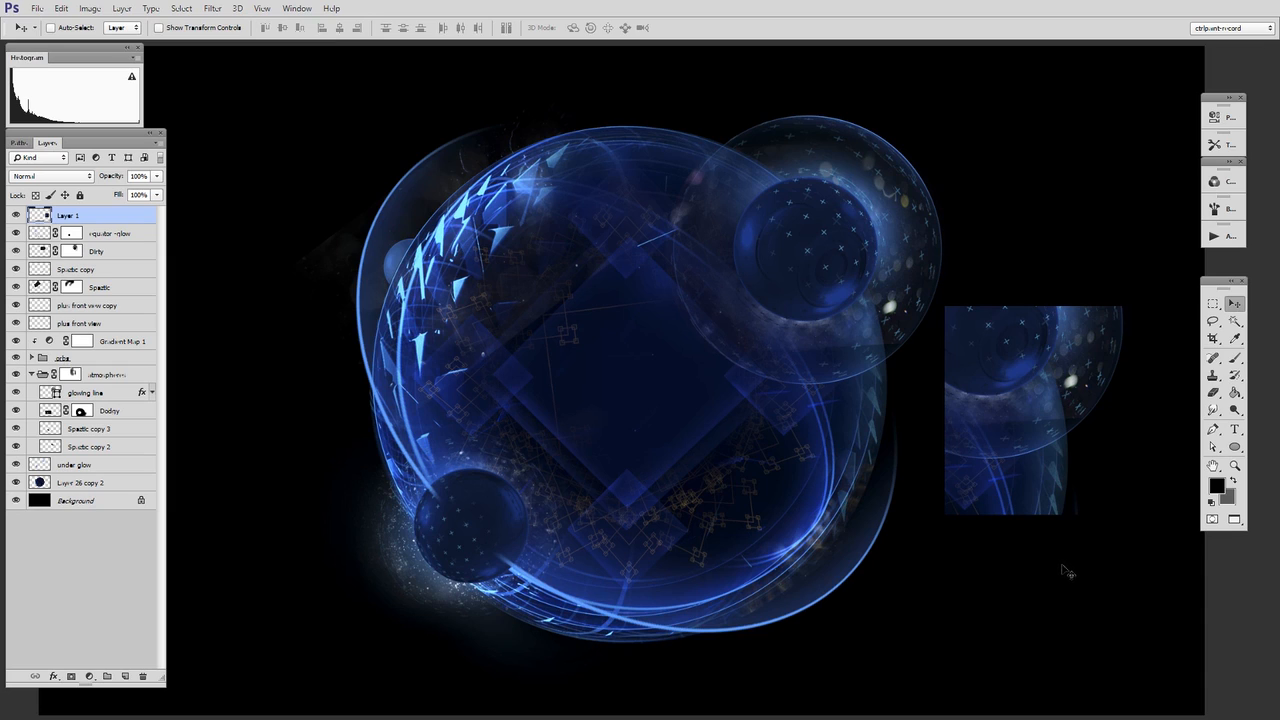
left_click(1213, 303)
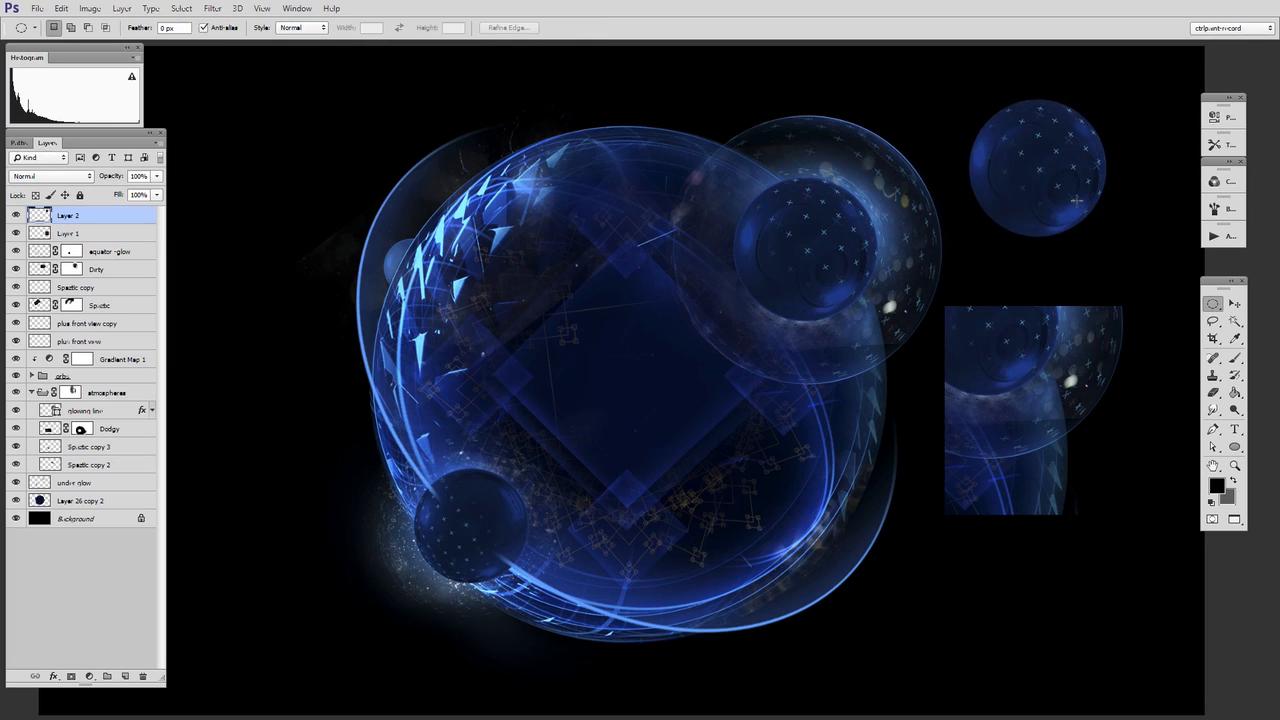
mouse_move(1035, 562)
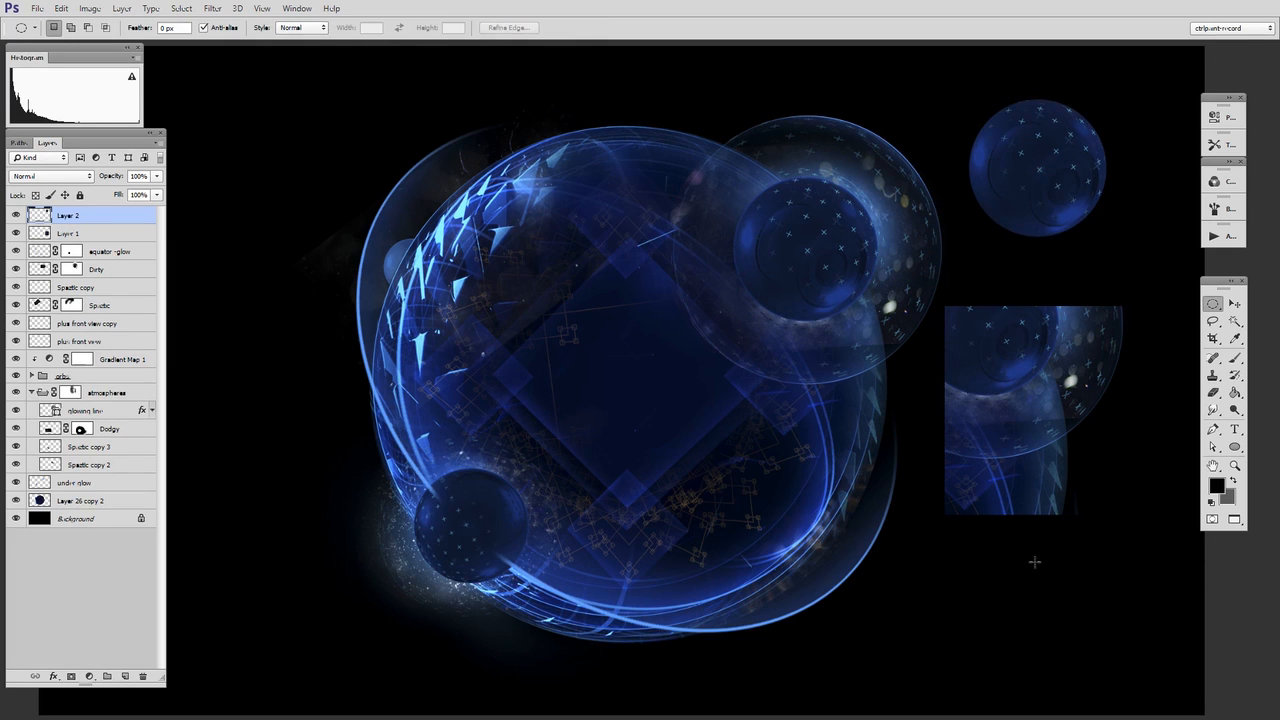
mouse_move(1027, 573)
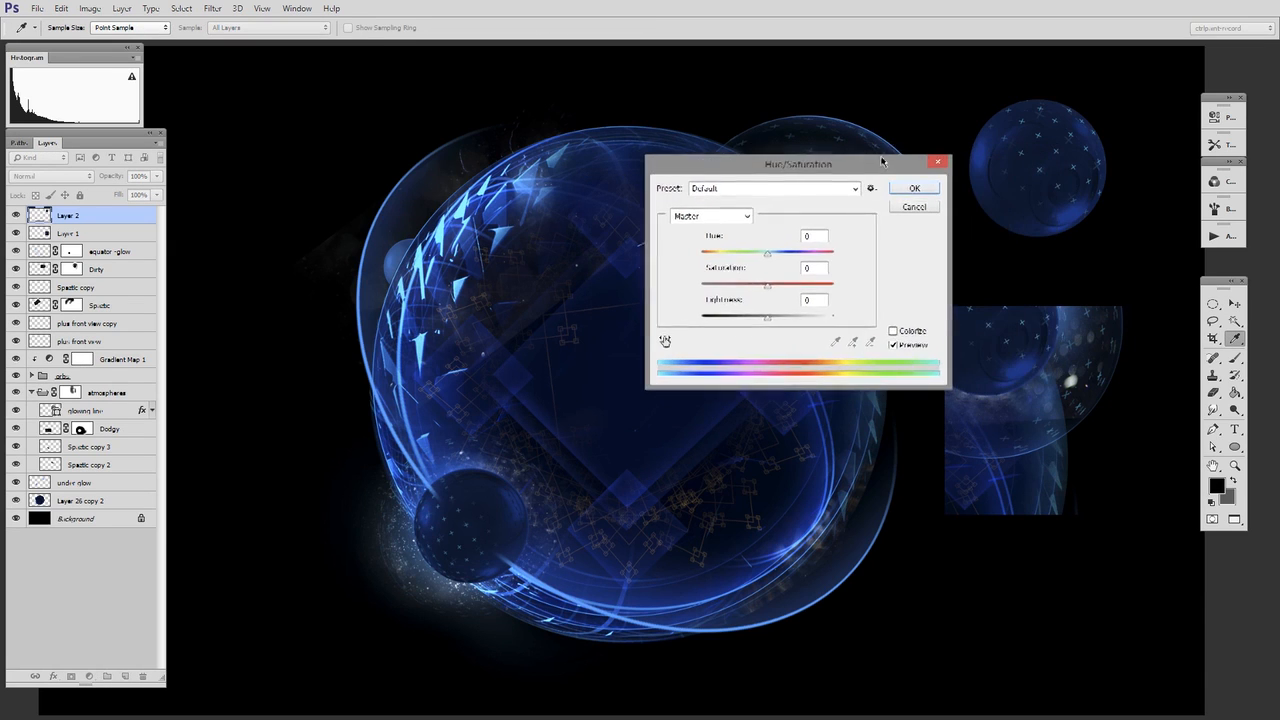
left_click(913, 188)
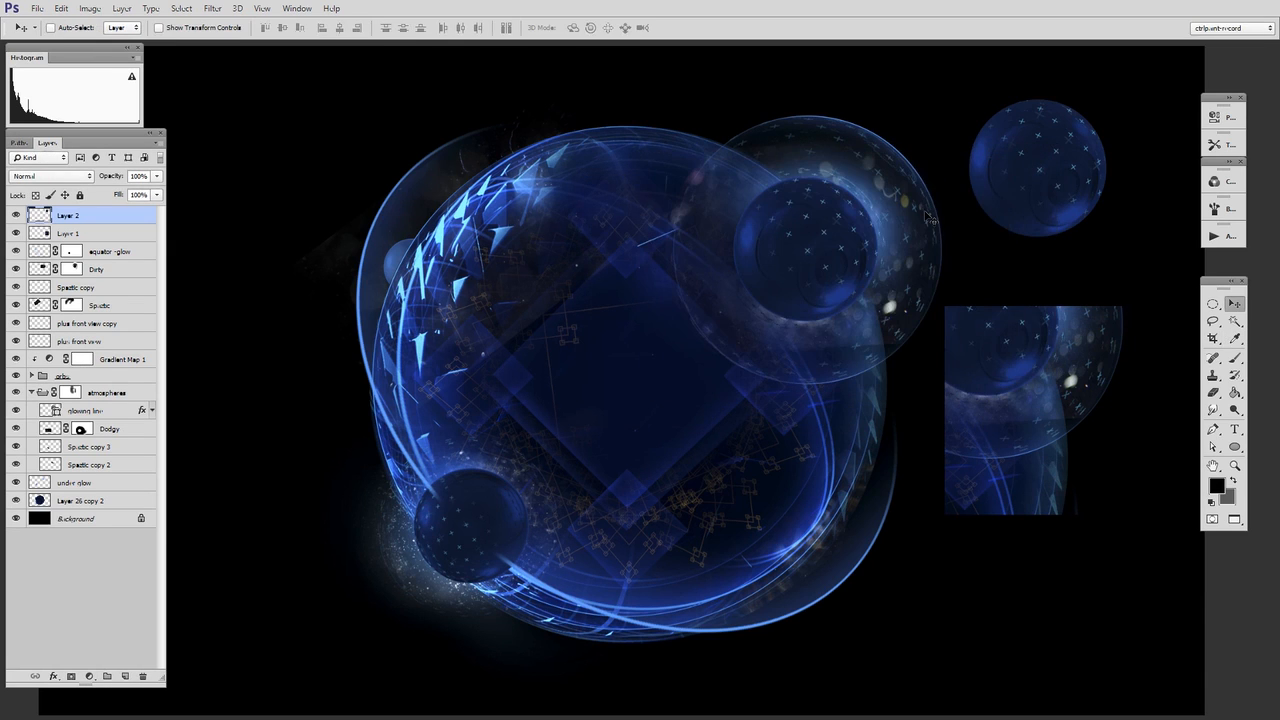